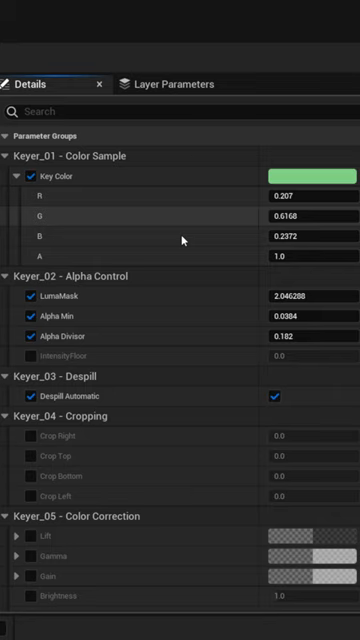
pyautogui.scroll(-3)
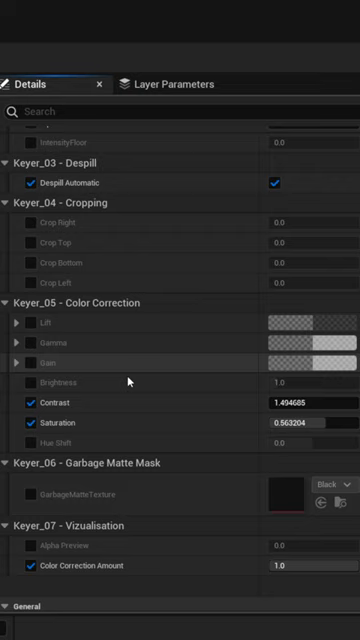